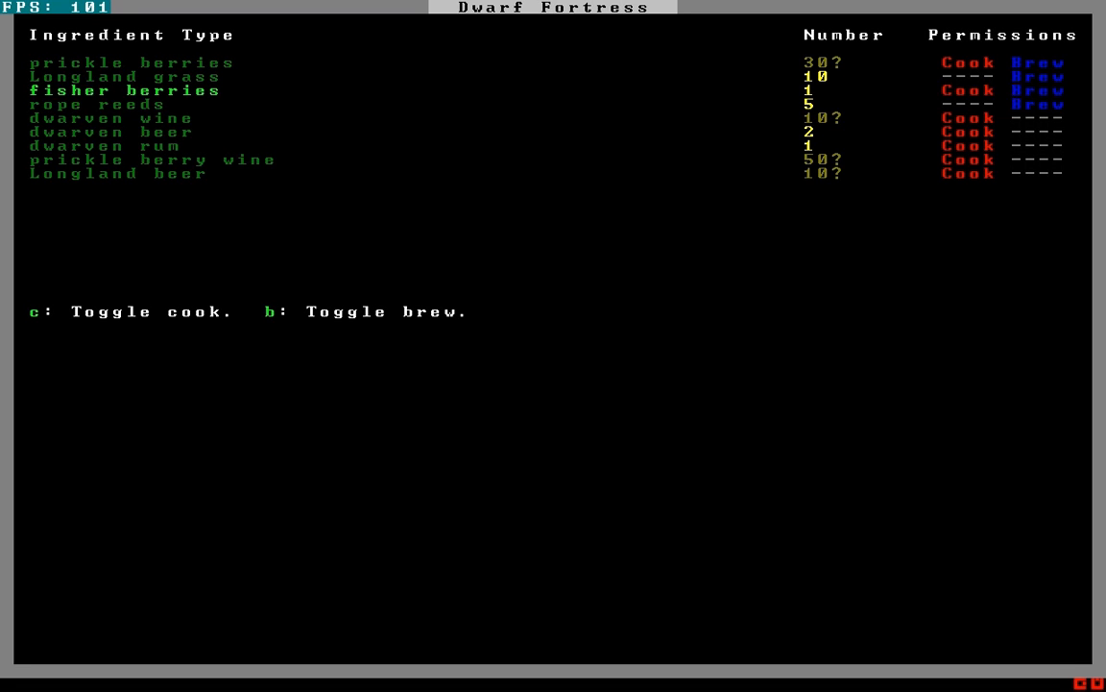
Leave the kitchen ingredient permissions to reach the unowned bed's room options.
{"action": "key", "text": "Up"}
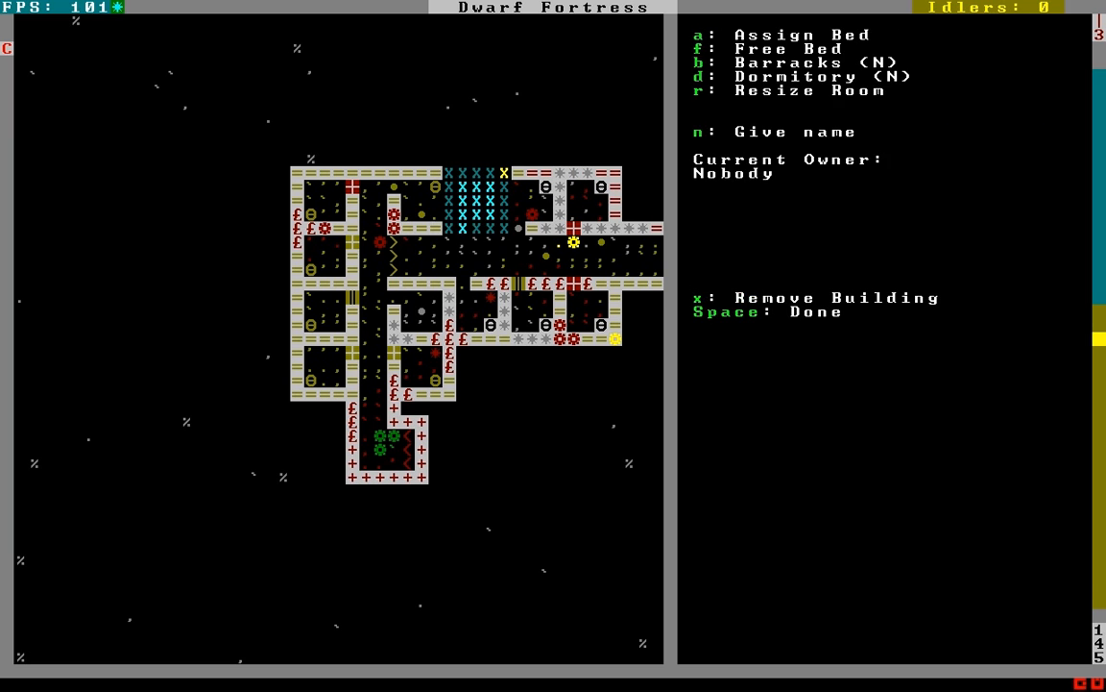
Finish with the bed's room options and return to the fortress map.
{"action": "key", "text": "Space"}
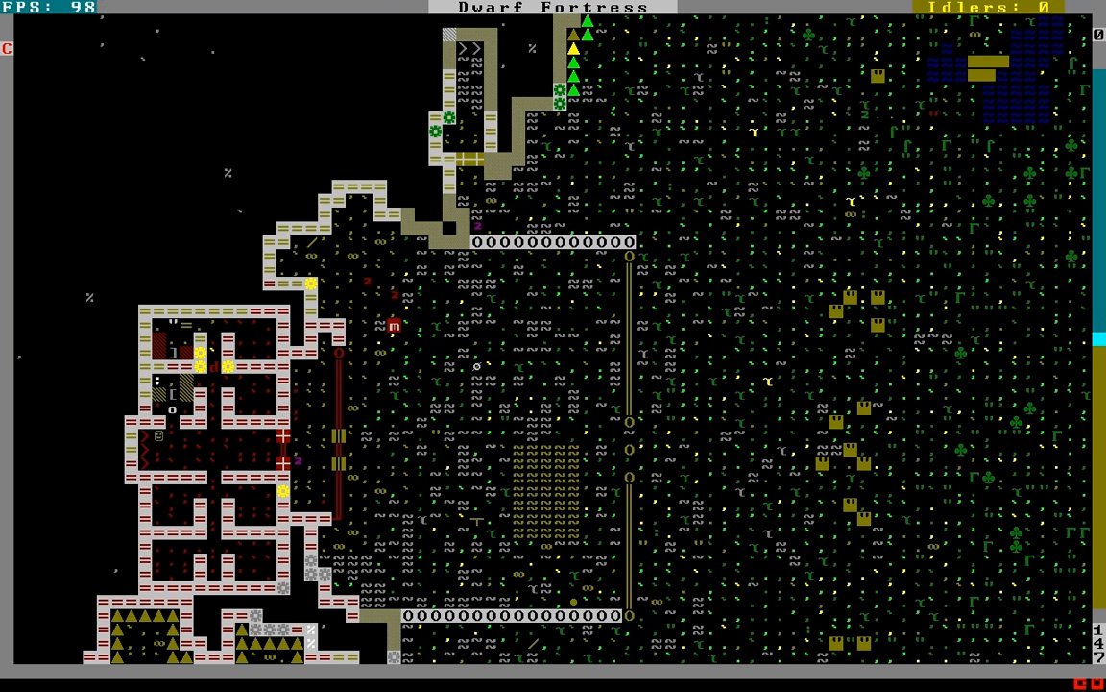
Go down to the fortress rooms where the table will be placed.
{"action": "key", "text": "d"}
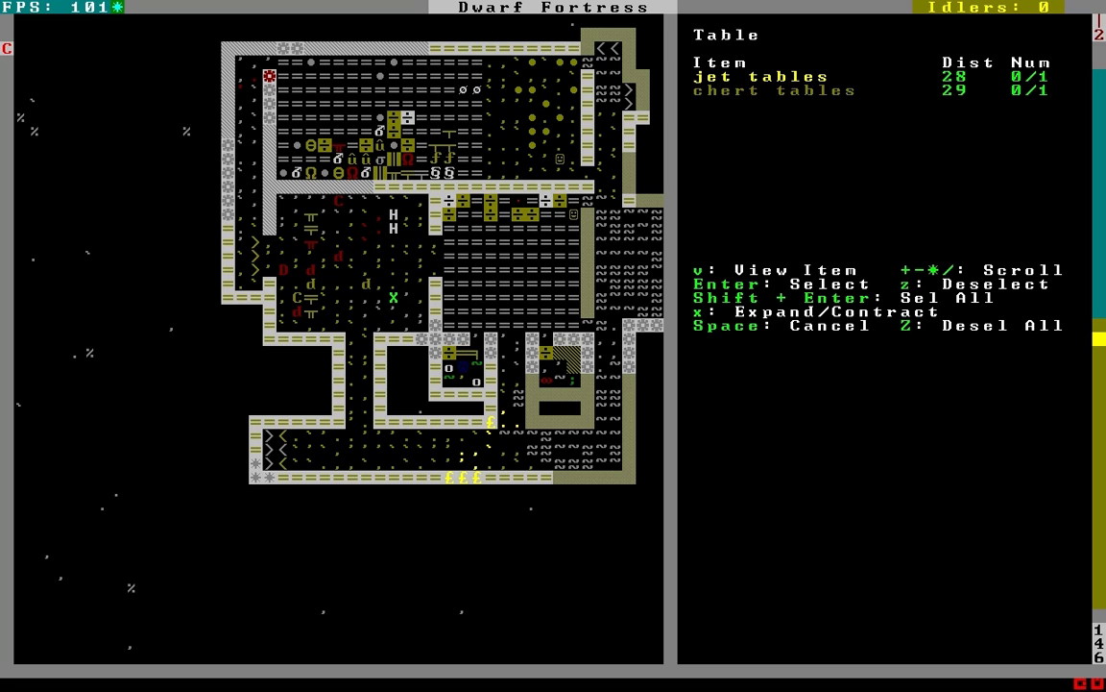
Pick a stone table from the jet and chert list to place it.
{"action": "key", "text": "Enter"}
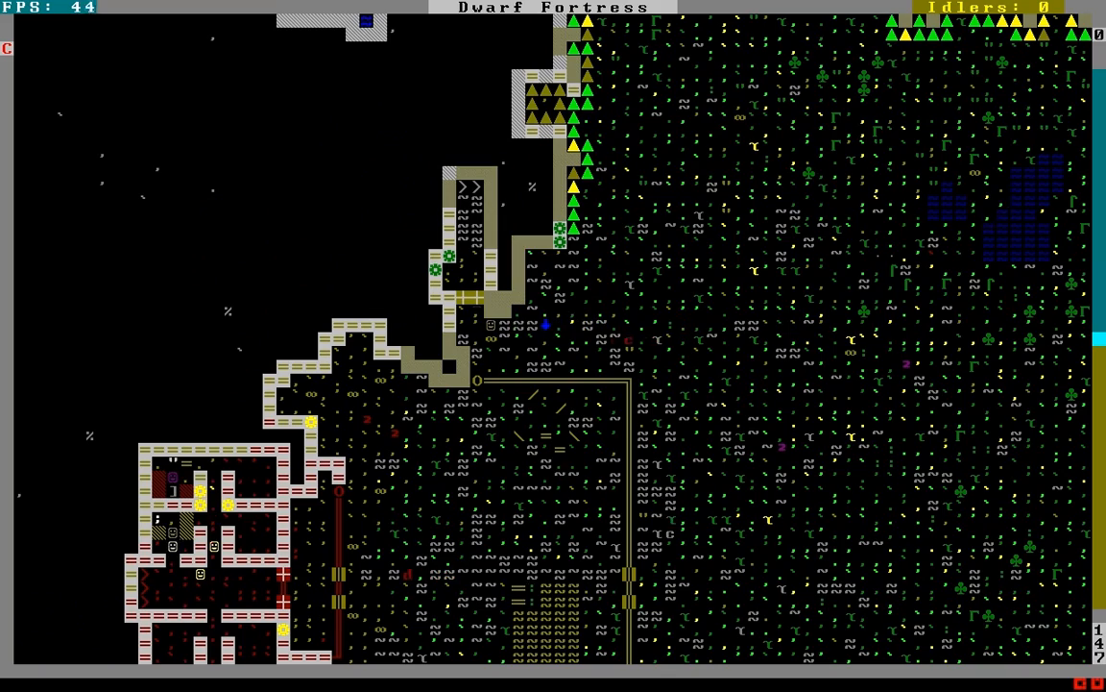
Mark the courtyard rectangle walls for removal and descend to the fortress level.
{"action": "key", "text": "d"}
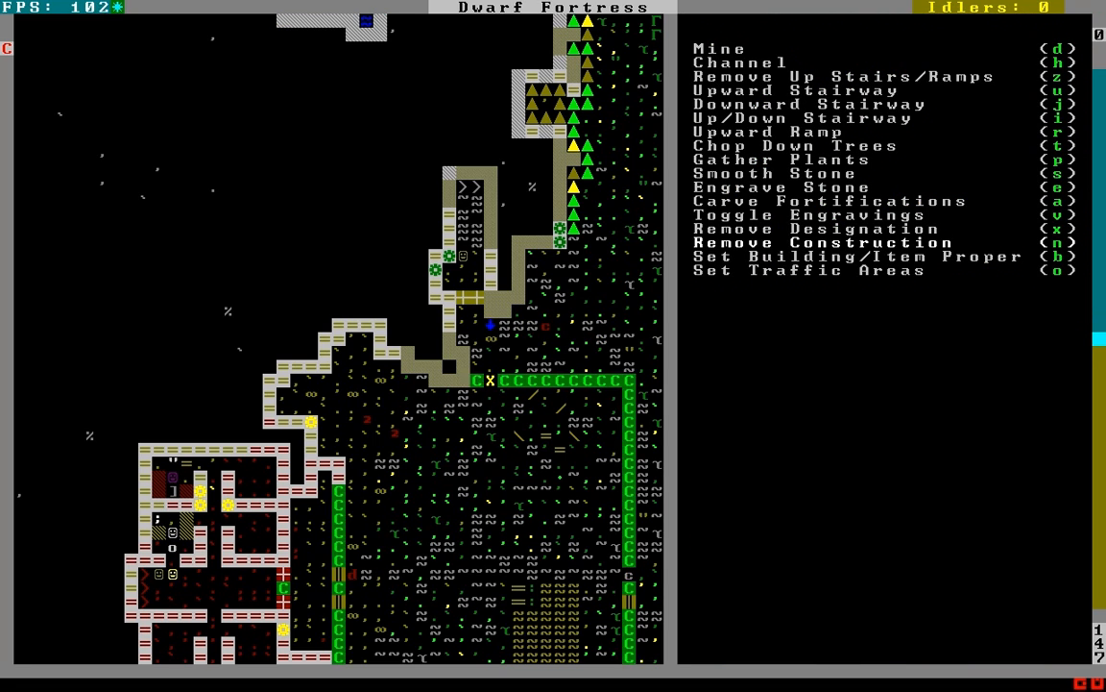
{"action": "key", "text": "b"}
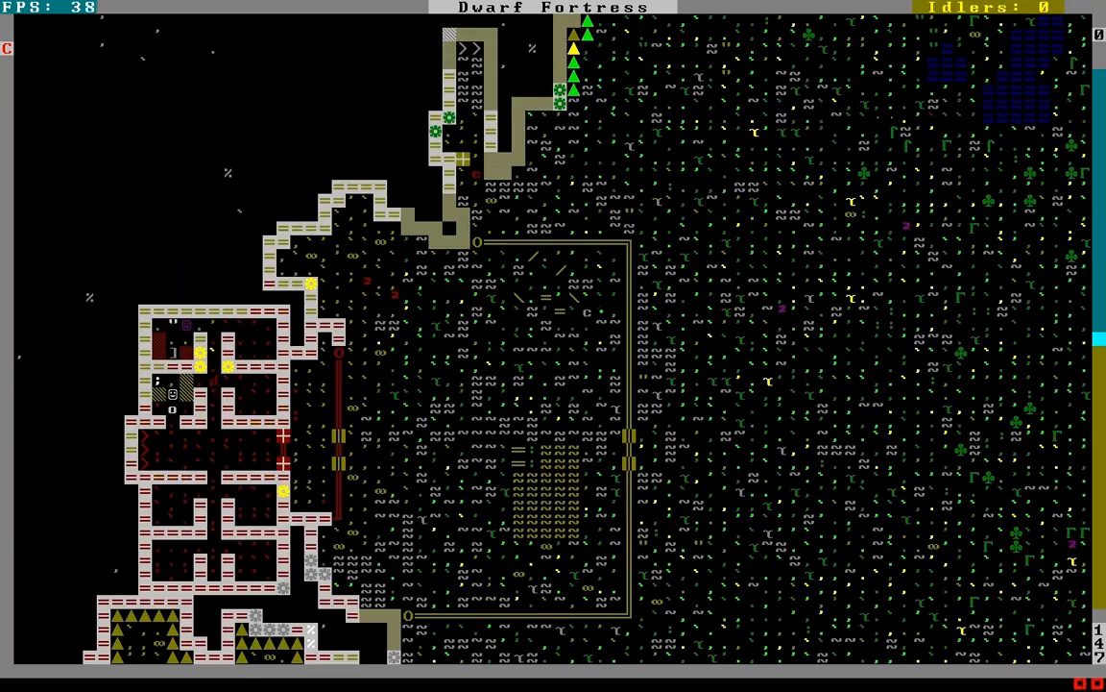
{"action": "scroll", "scroll_direction": "down", "scroll_amount": 3}
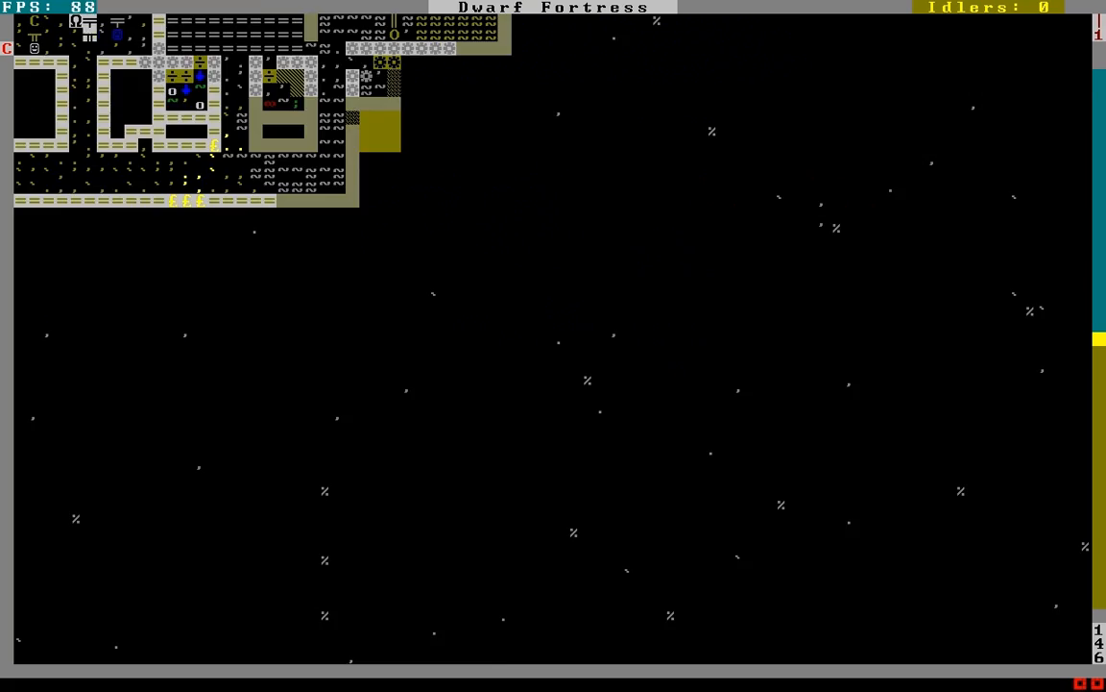
Bring up the designations list for digging on the underground level, then back out.
{"action": "key", "text": "d"}
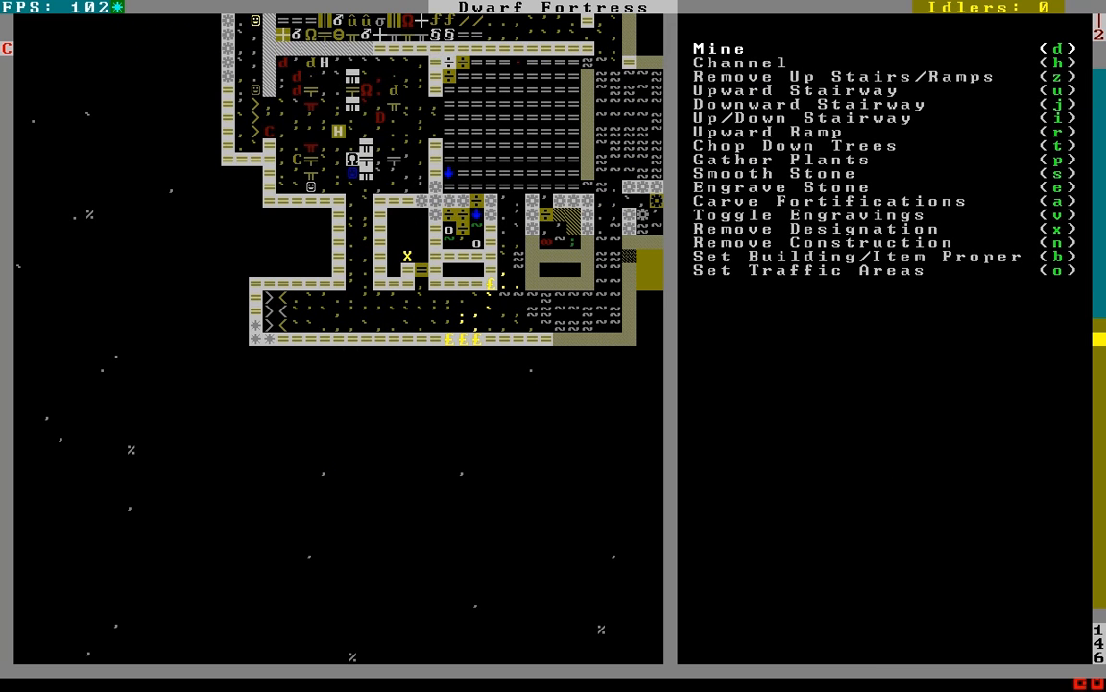
{"action": "key", "text": "Escape"}
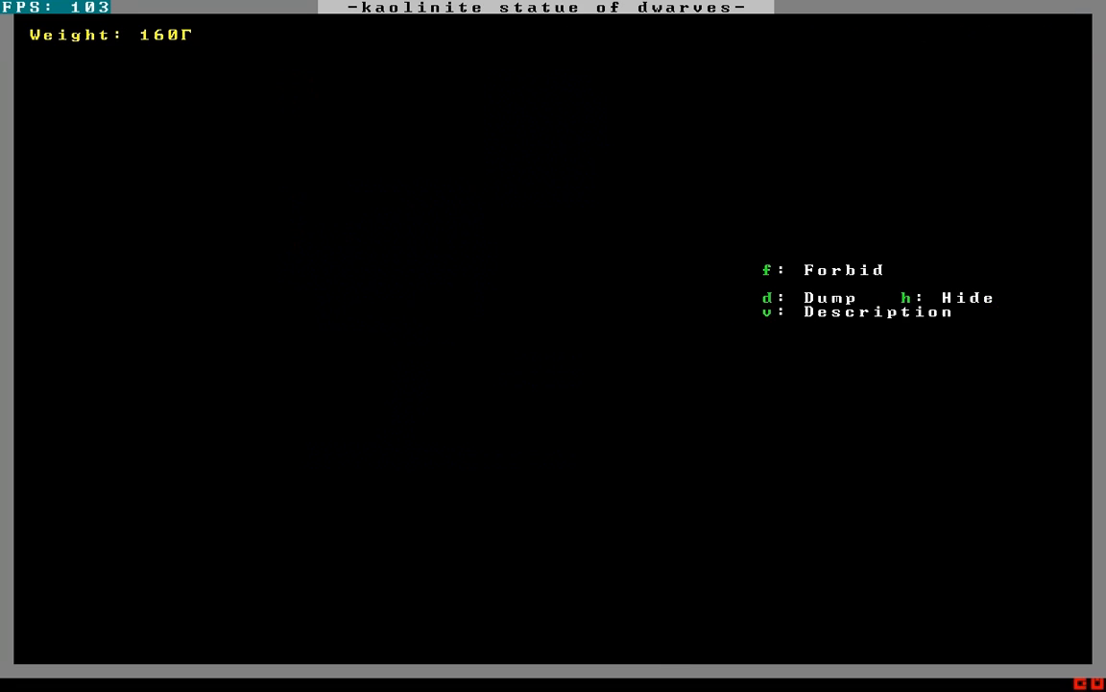
Close the kaolinite statue details and look over Finished Goods Stockpile #9.
{"action": "key", "text": "v"}
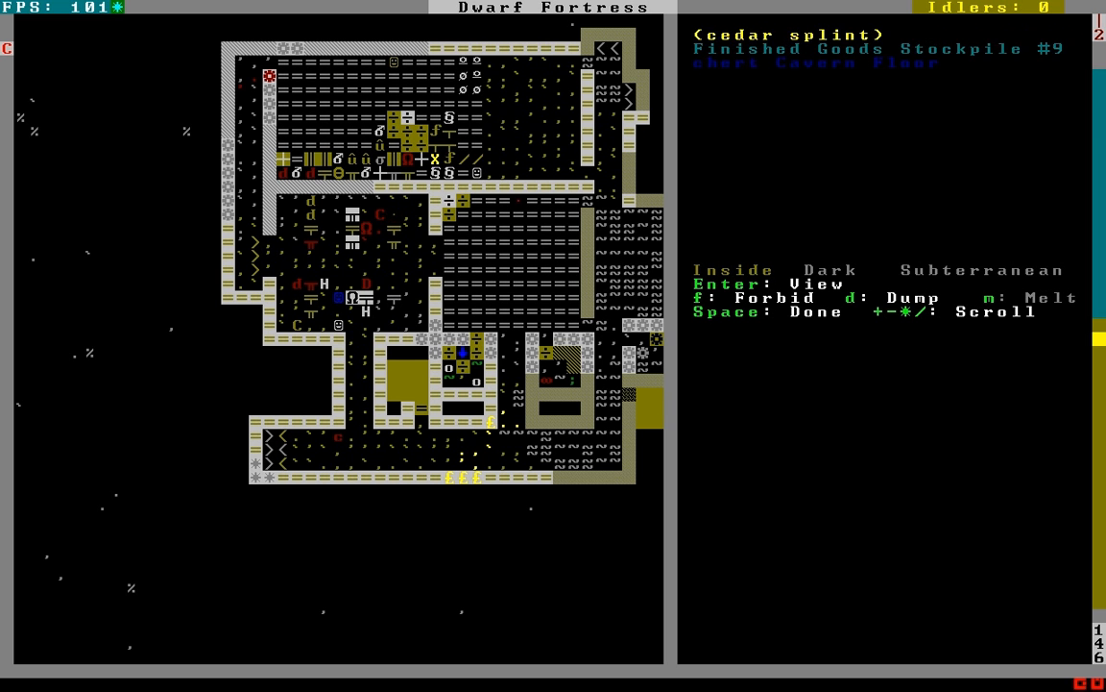
{"action": "scroll", "scroll_direction": "down", "scroll_amount": 3}
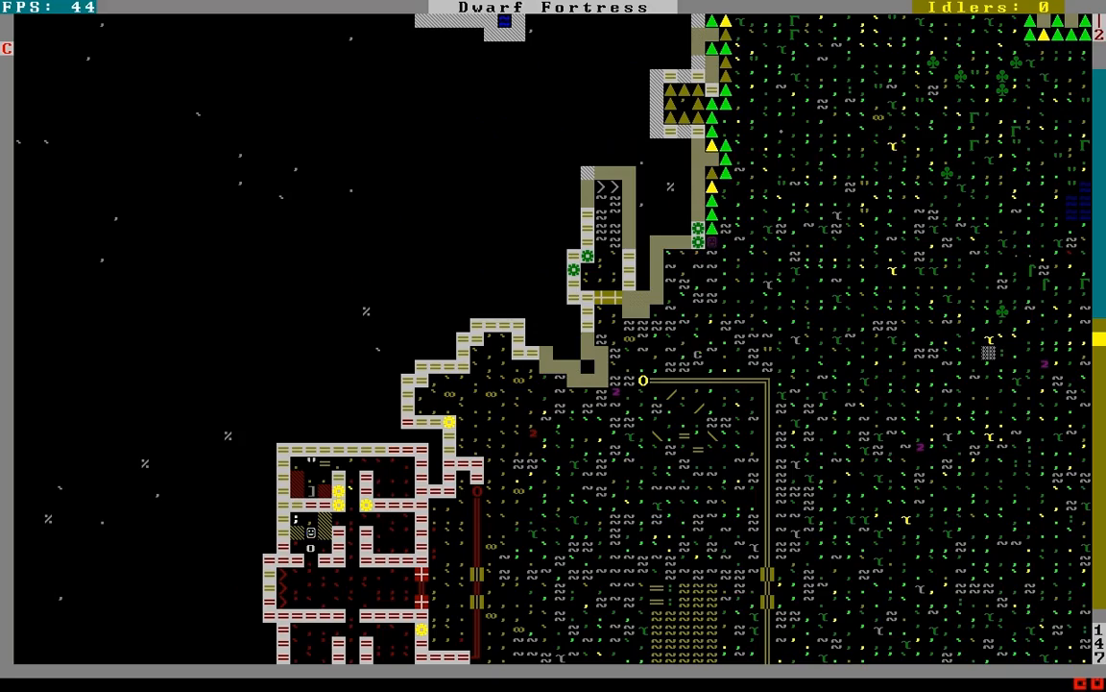
Bring up designations to remove the wall column east of the storage halls.
{"action": "key", "text": "d"}
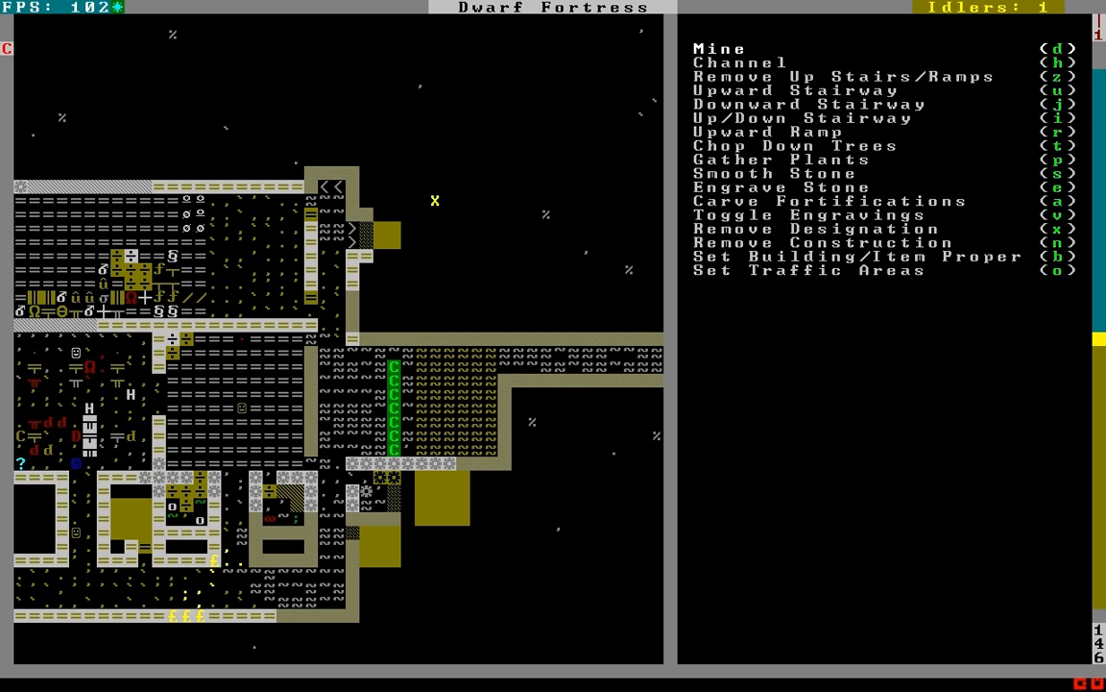
{"action": "mouse_move", "coordinate": [476, 298]}
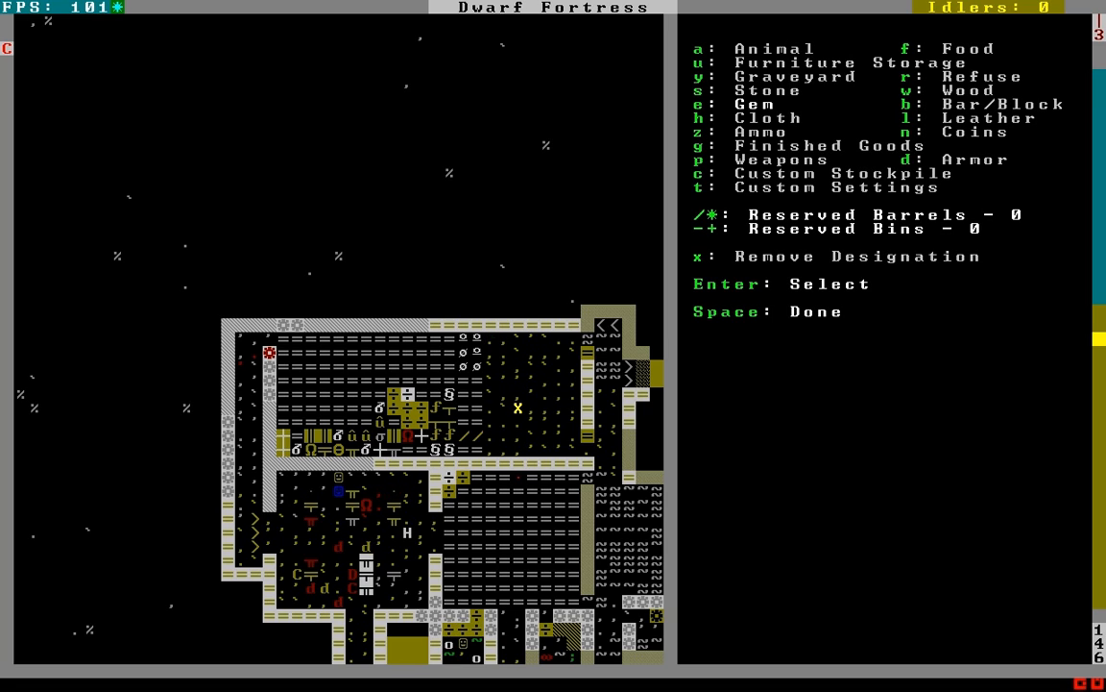
Pick the stockpile type for the new storage area inside the fortress.
{"action": "key", "text": "Space"}
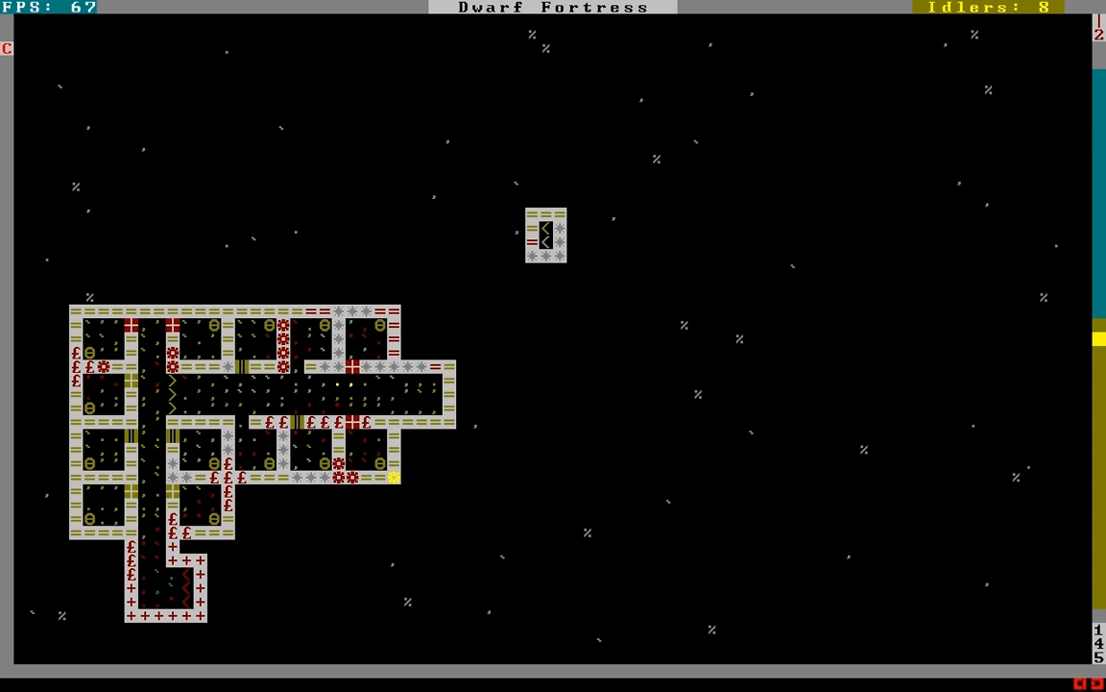
Return to the main storage level and start placing a door there.
{"action": "key", "text": "b"}
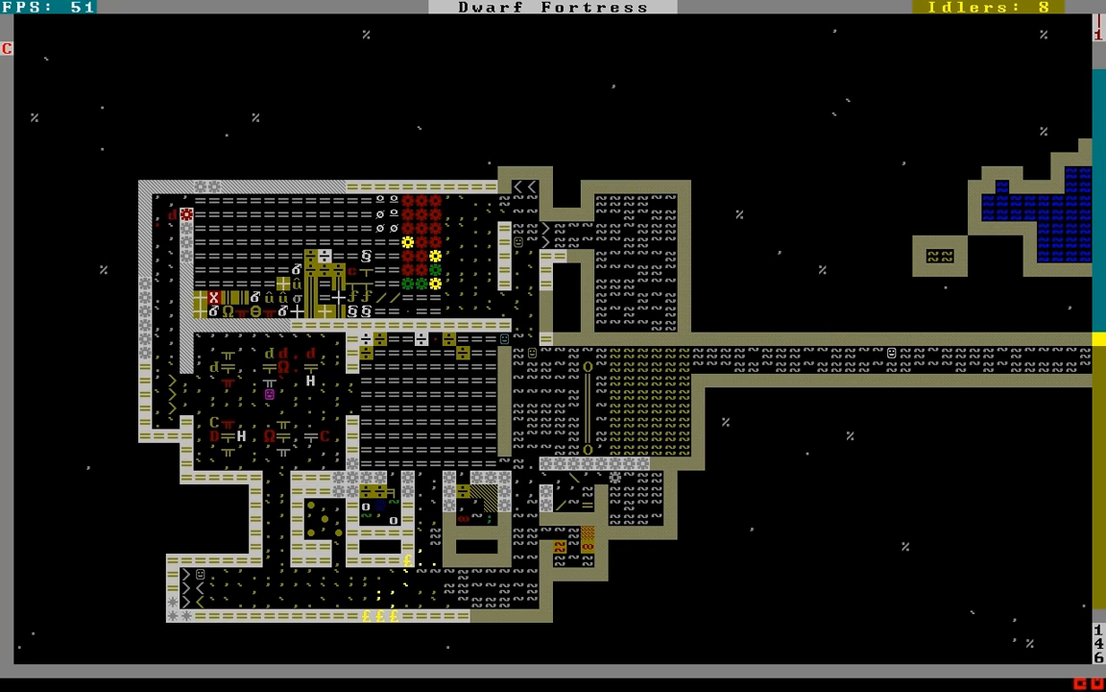
{"action": "key", "text": "d"}
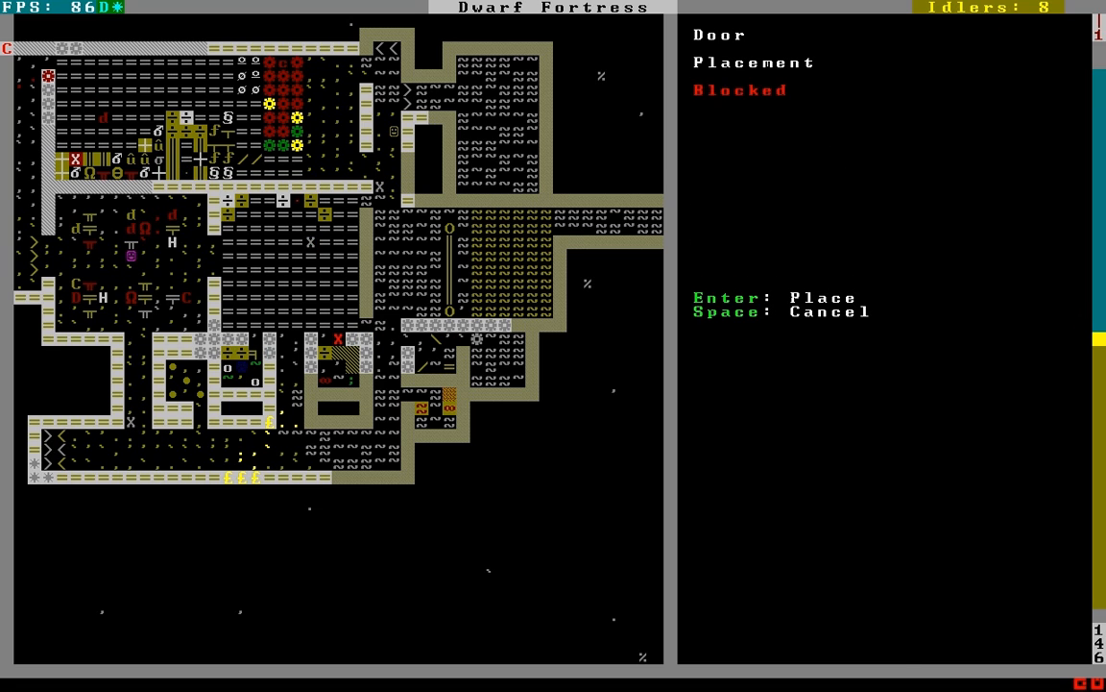
Confirm the door placement and pick another piece of furniture to build.
{"action": "key", "text": "Enter"}
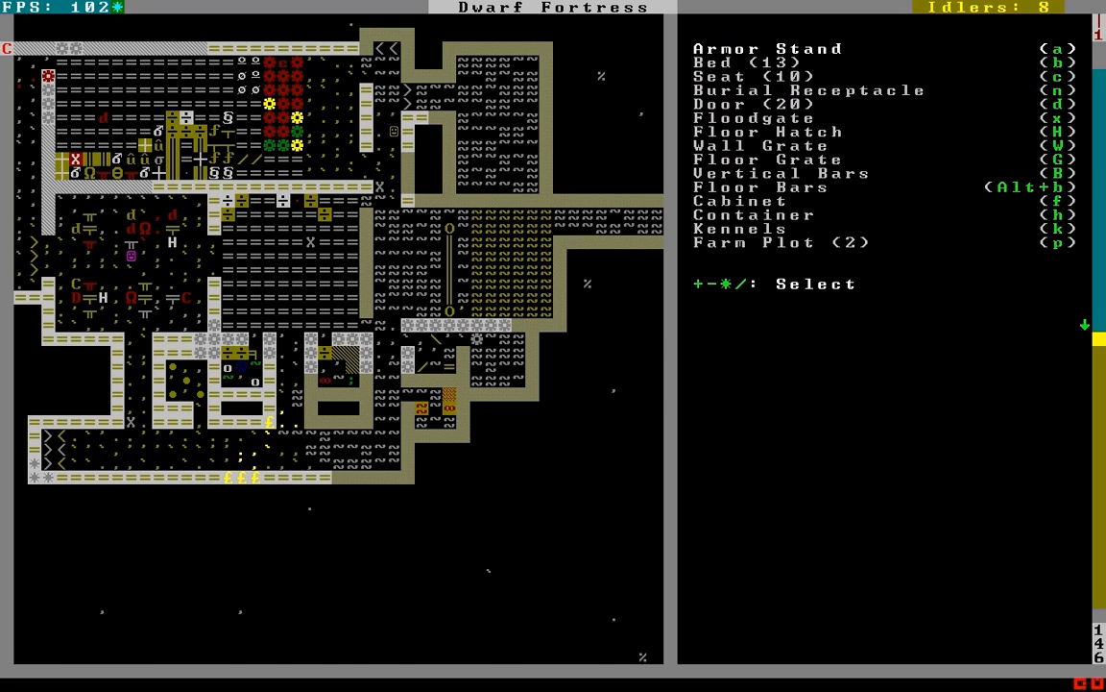
{"action": "key", "text": "d"}
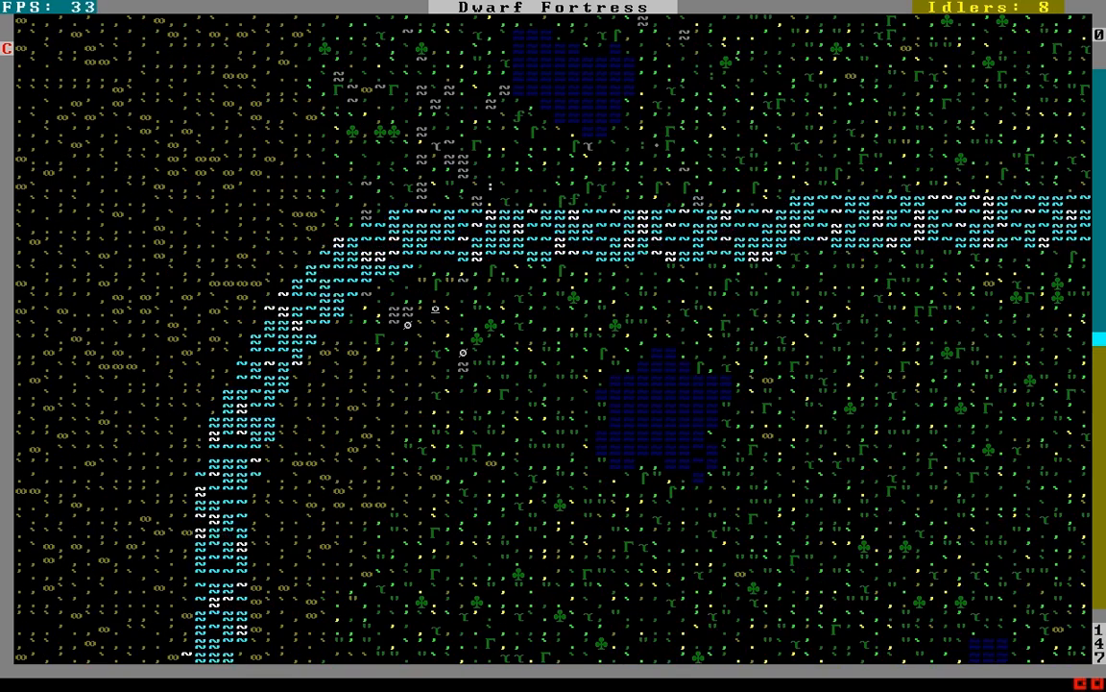
Pan across the fortress level and go up to the surface by the outer walls.
{"action": "left_click", "coordinate": [415, 296]}
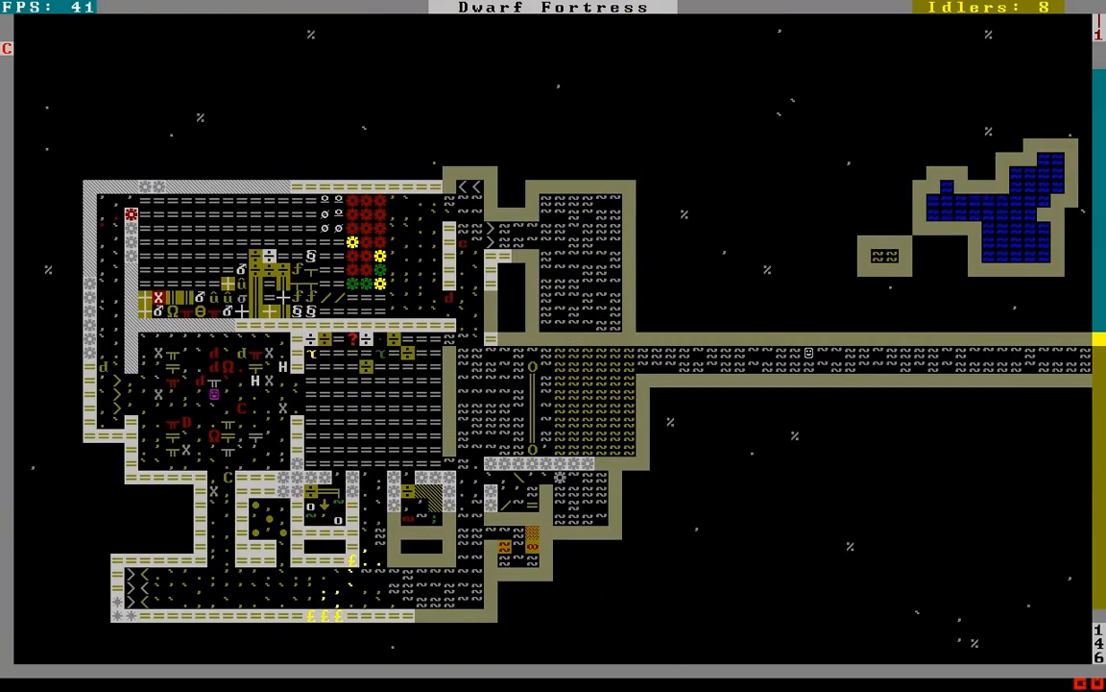
{"action": "key", "text": "p"}
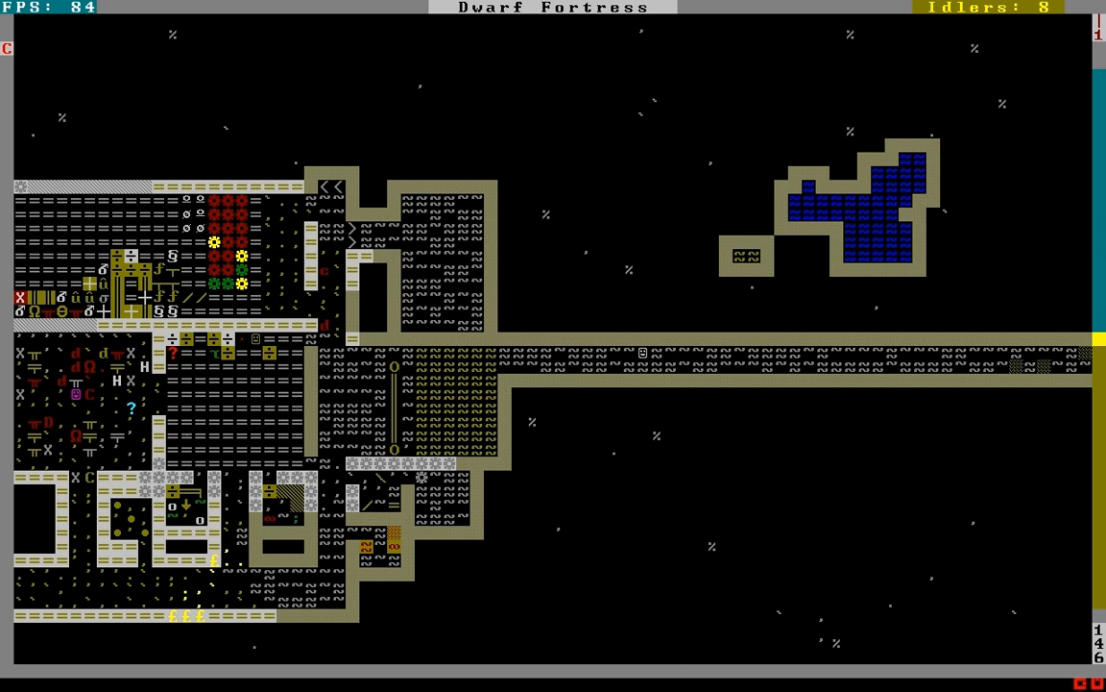
{"action": "key", "text": "p"}
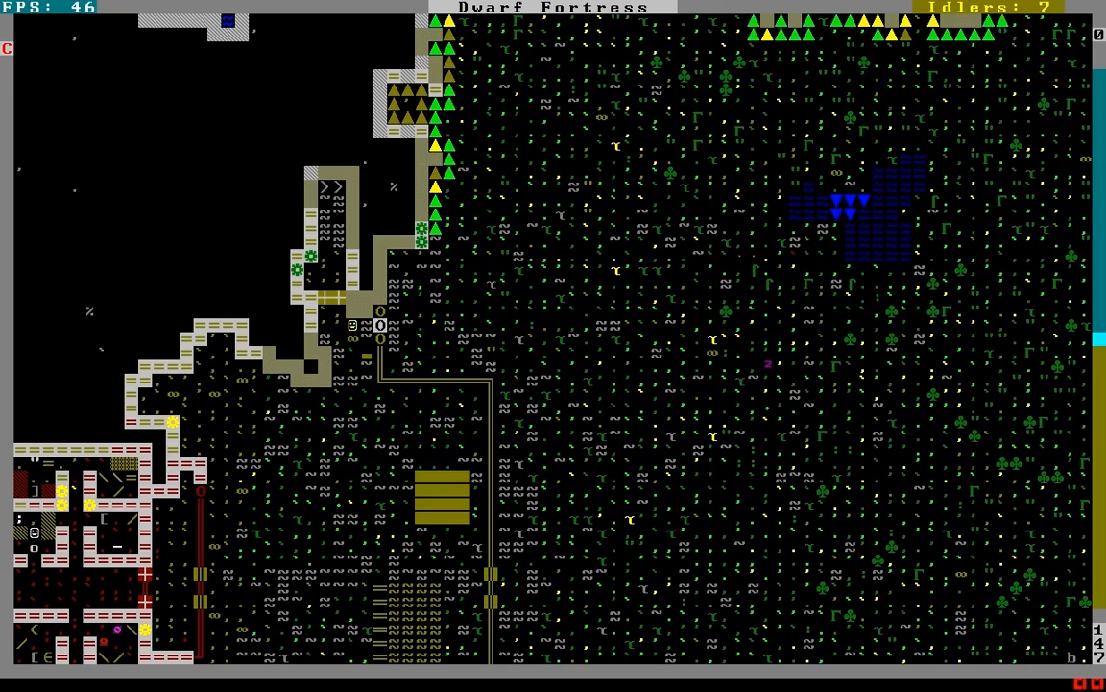
Survey the surface walls, descend to the storage level and bring up digging designations.
{"action": "scroll", "scroll_direction": "down", "scroll_amount": 3}
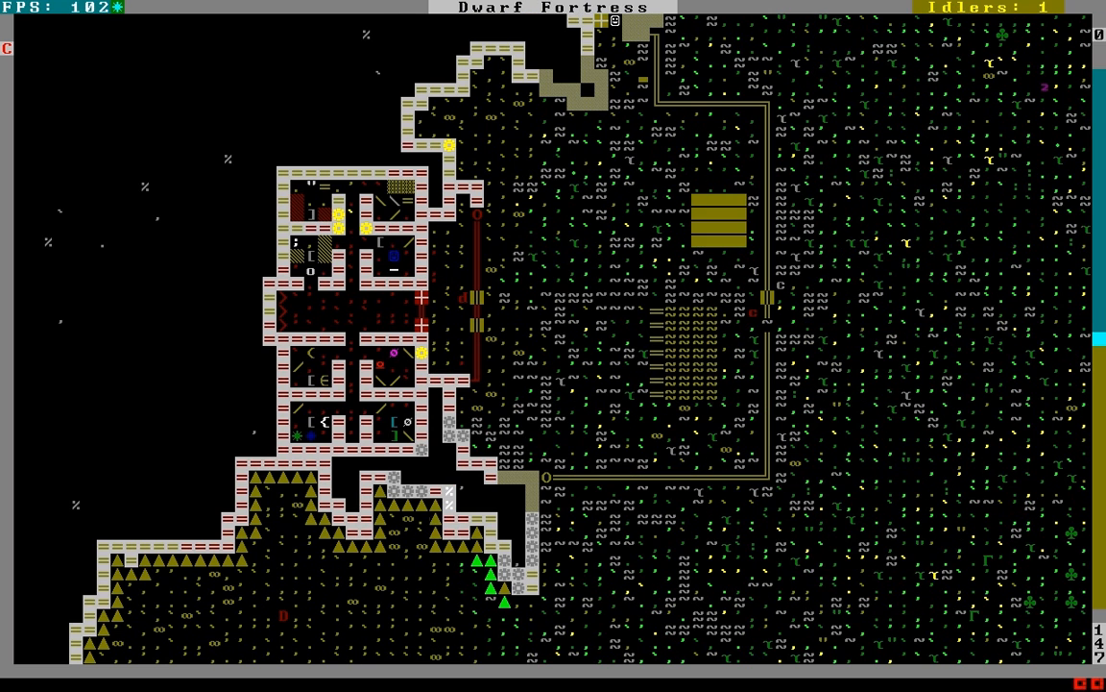
{"action": "key", "text": "u"}
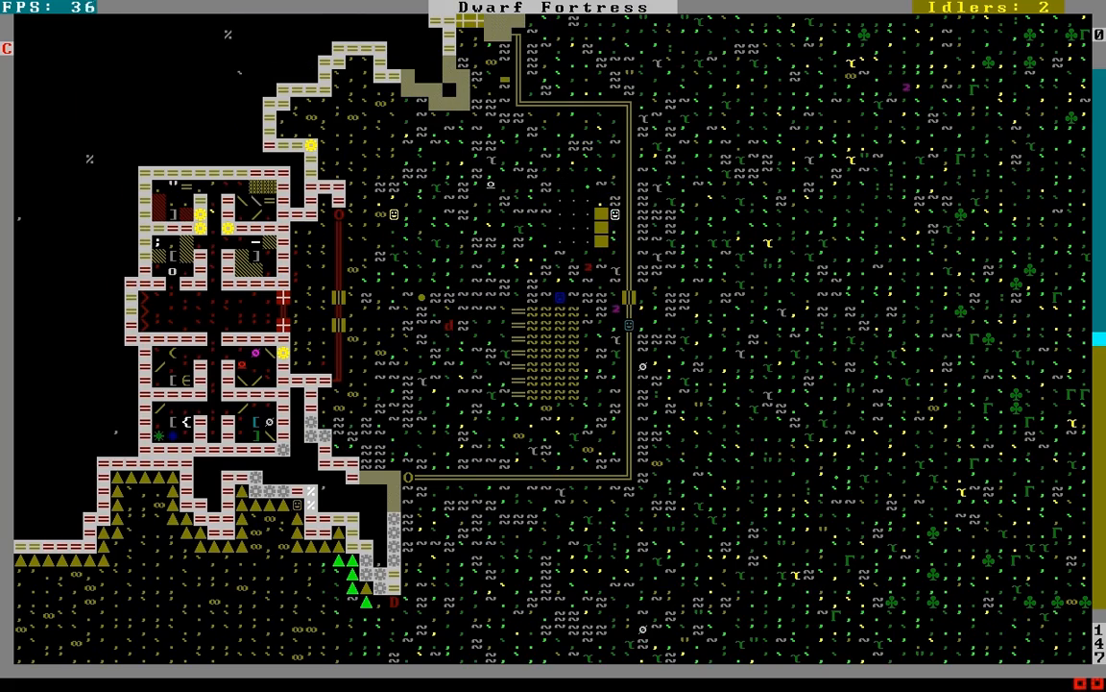
{"action": "key", "text": "d"}
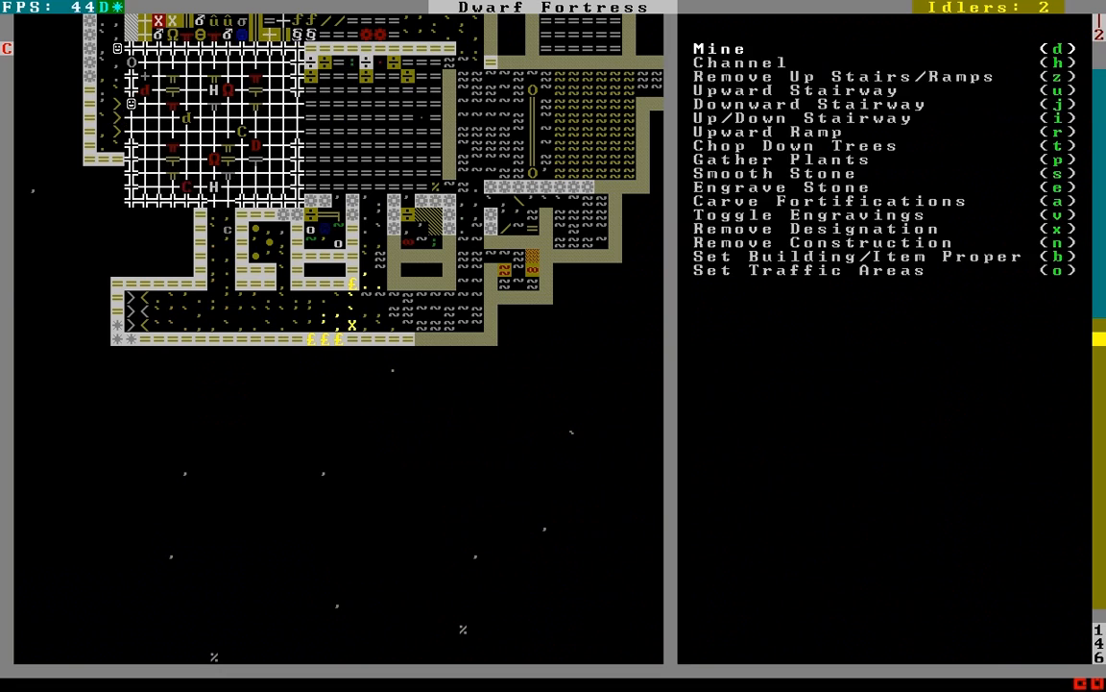